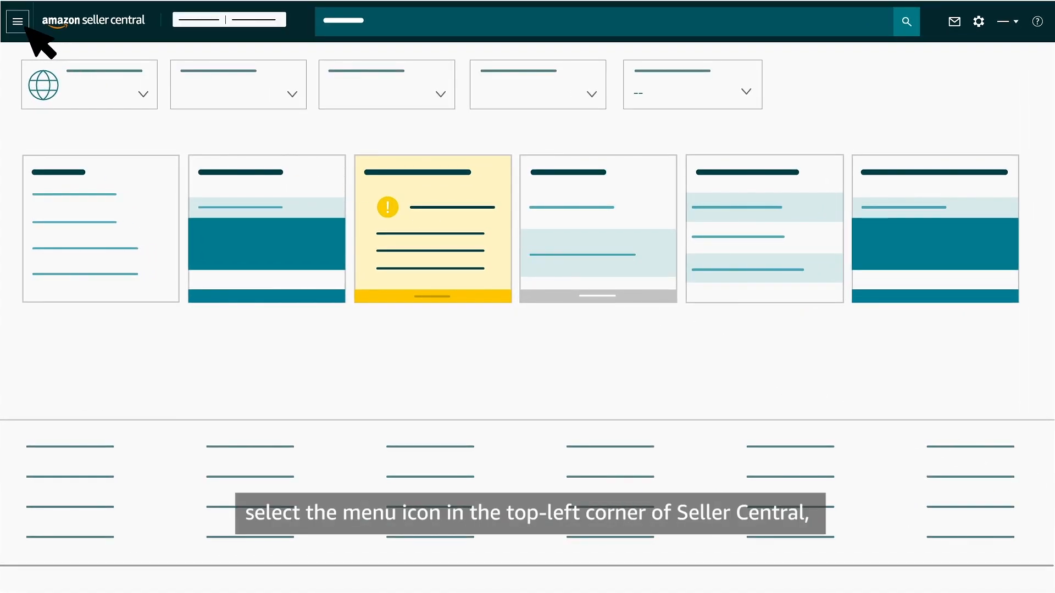
# Navigate via the Inventory menu to the Manage All Inventory page.
pyautogui.click(18, 21)
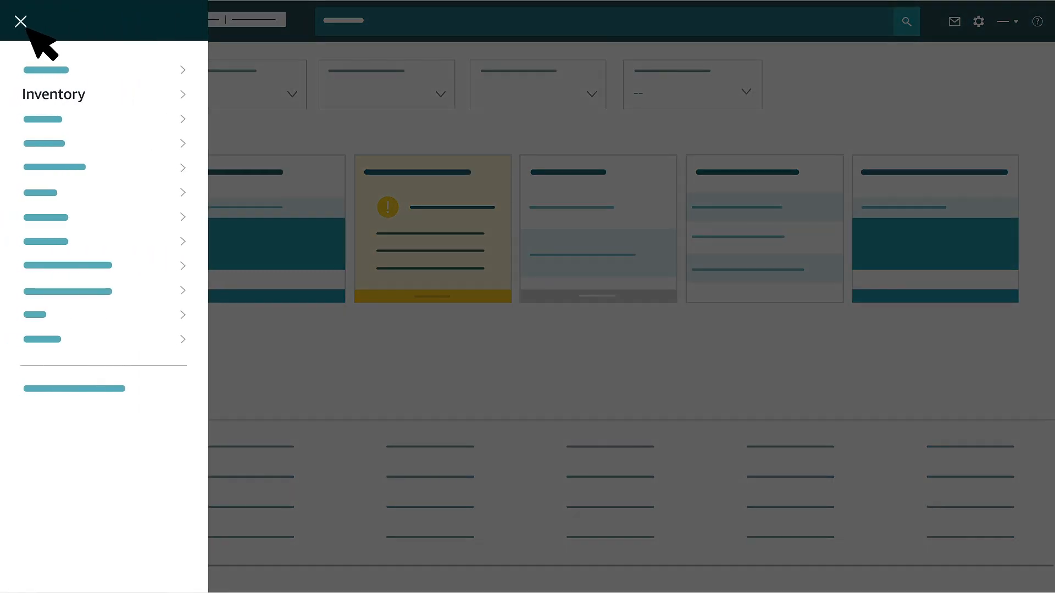
pyautogui.moveTo(80, 95)
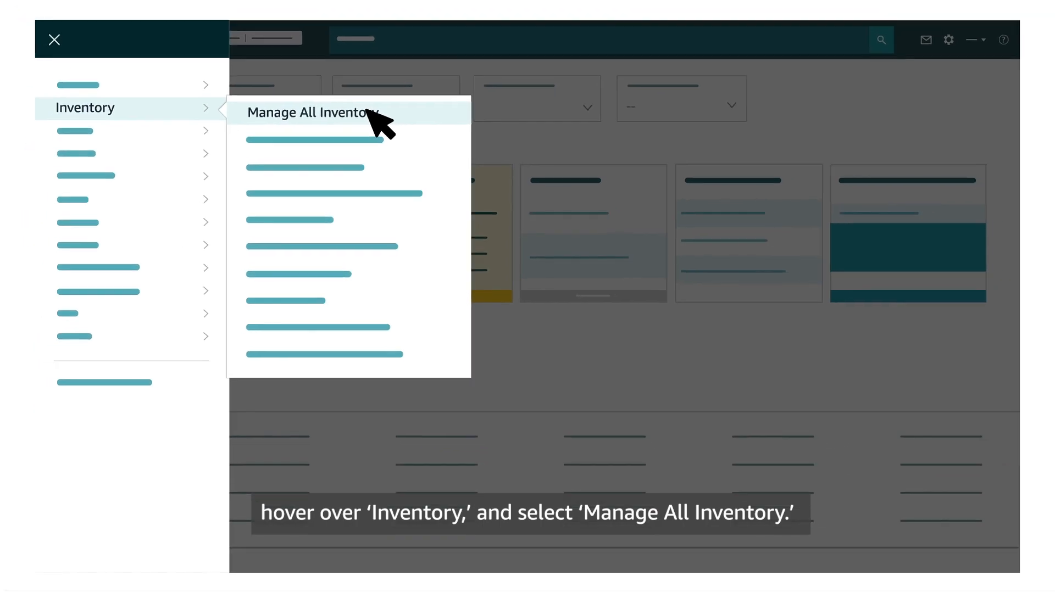
pyautogui.click(313, 112)
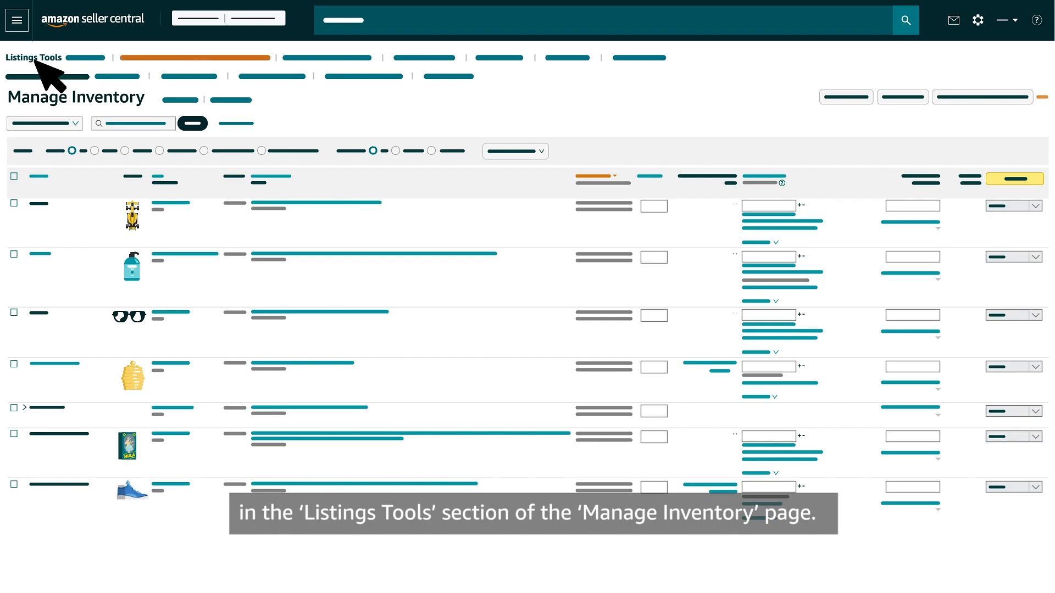
pyautogui.moveTo(117, 121)
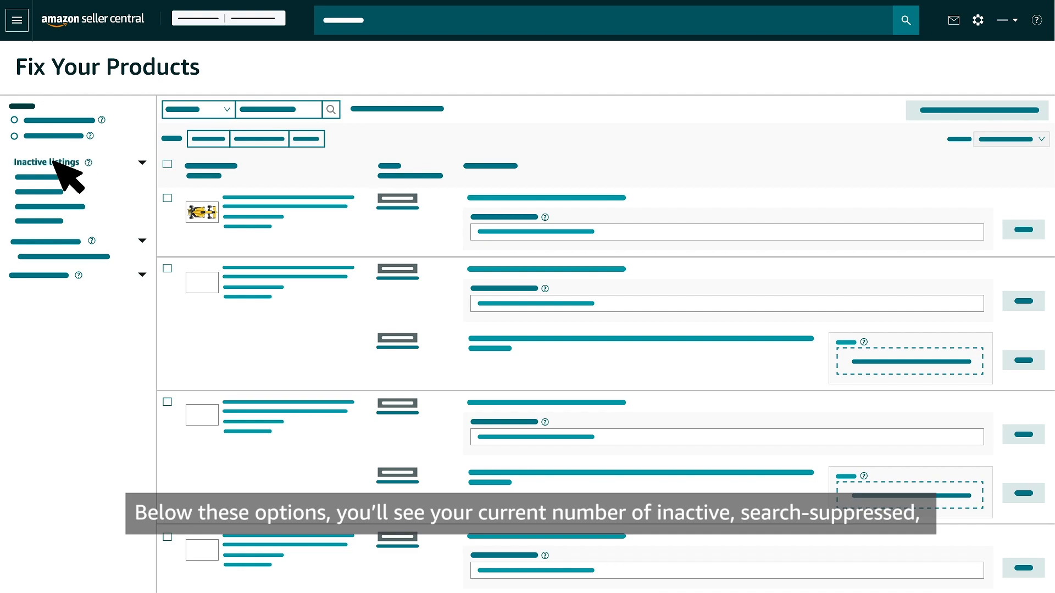
pyautogui.moveTo(61, 256)
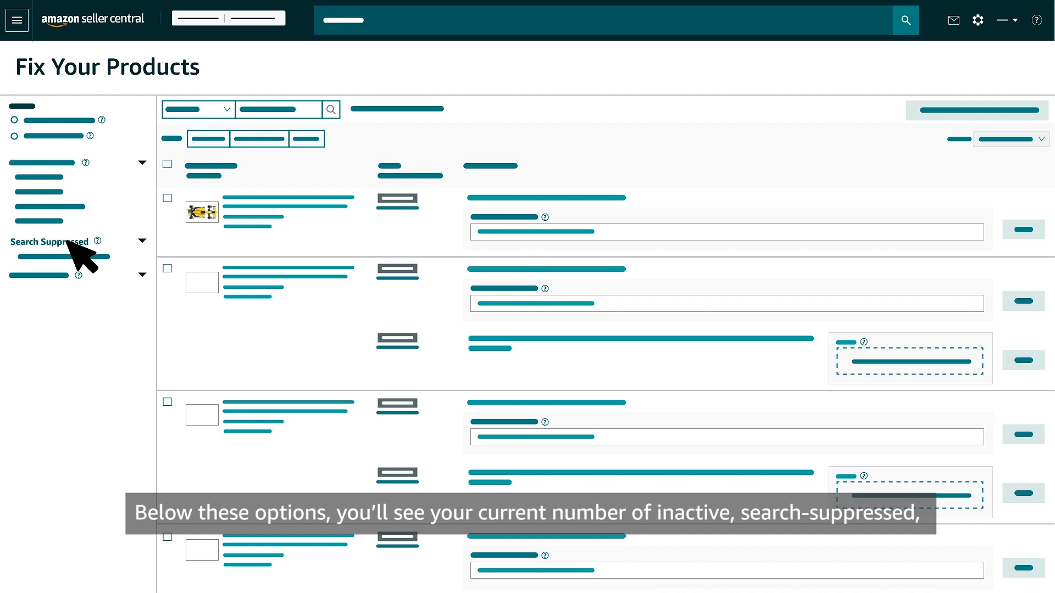
pyautogui.moveTo(64, 295)
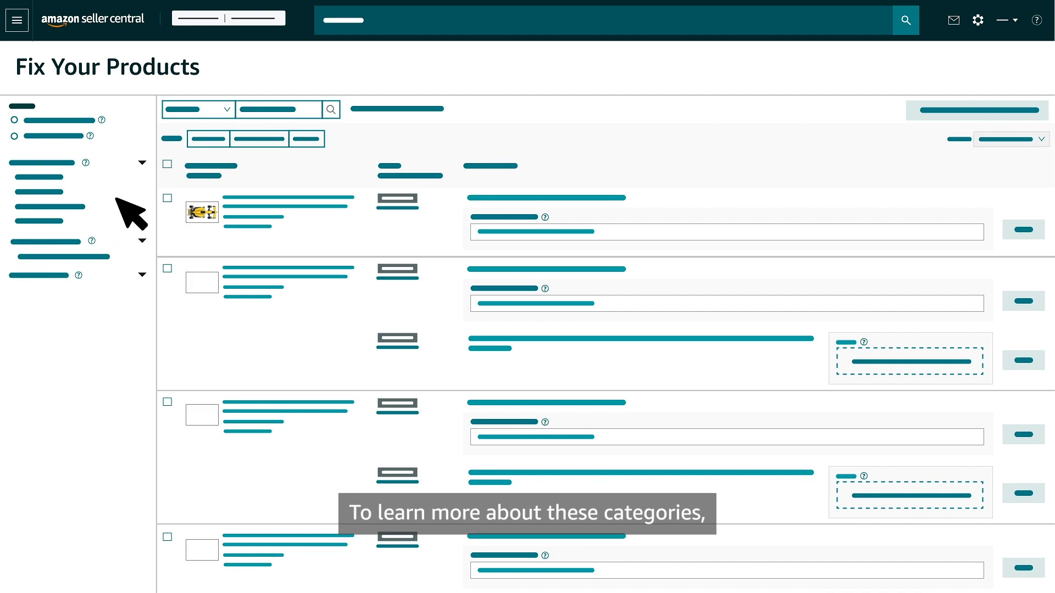
pyautogui.moveTo(108, 256)
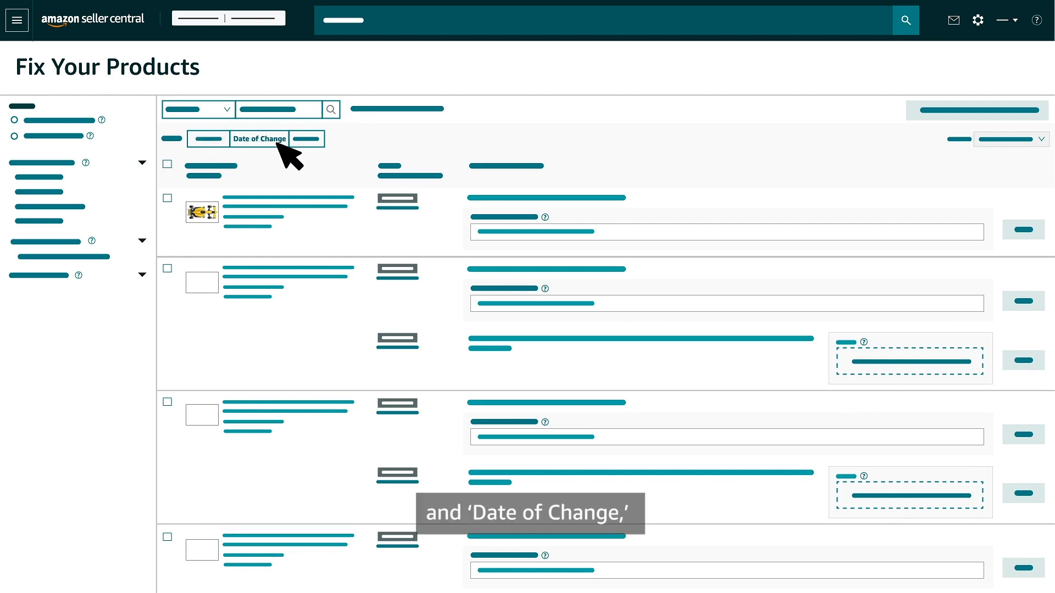
pyautogui.moveTo(491, 181)
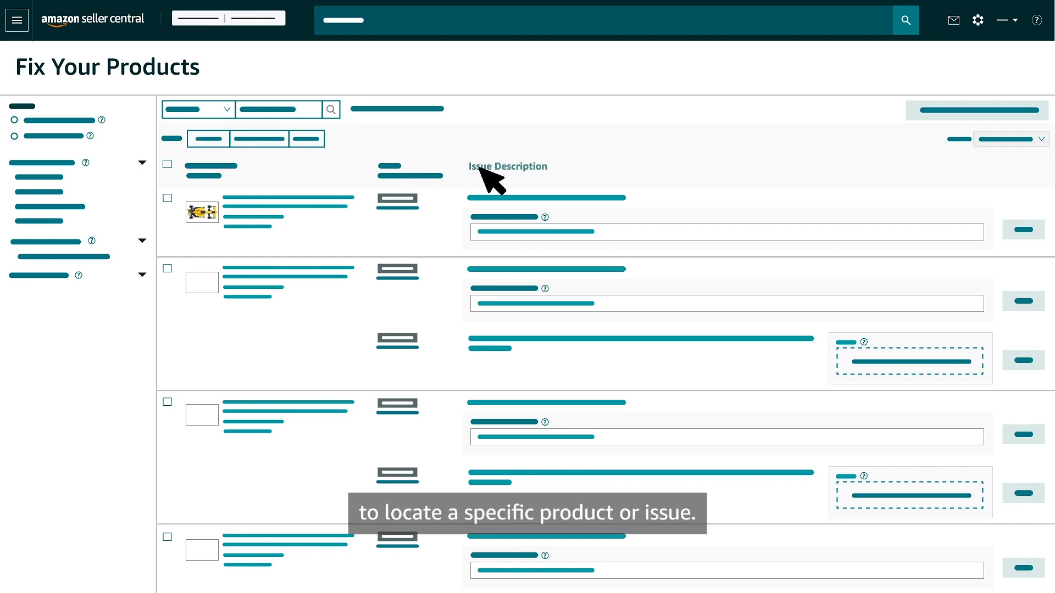
pyautogui.moveTo(514, 191)
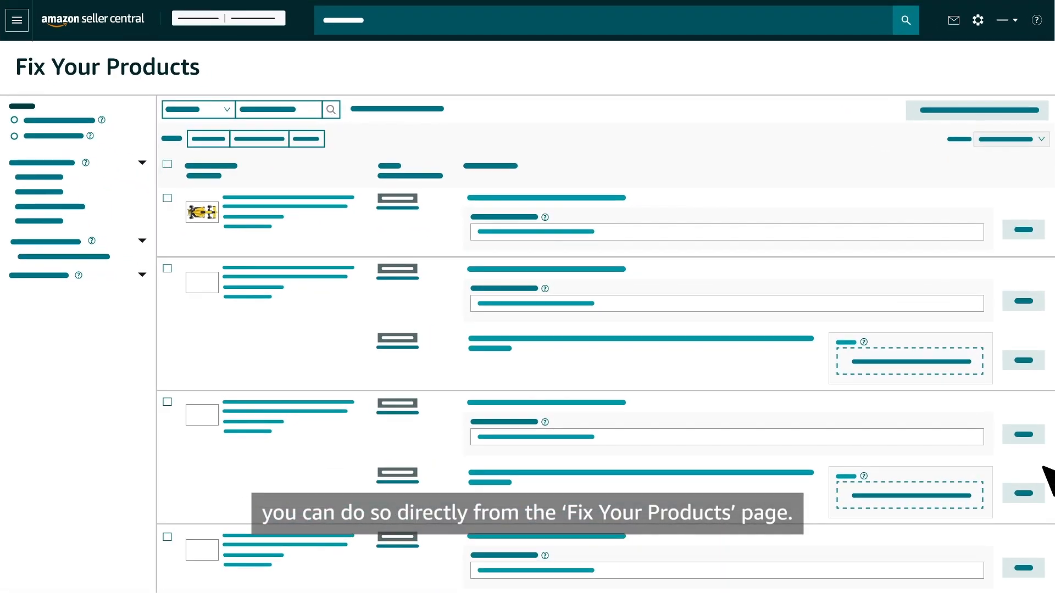
pyautogui.moveTo(212, 80)
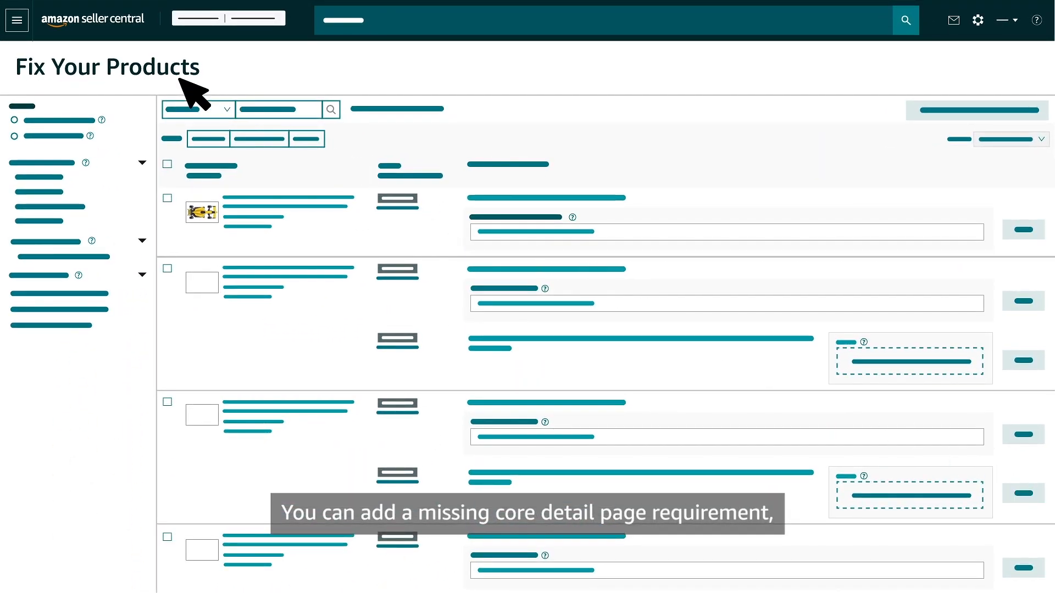
pyautogui.moveTo(558, 238)
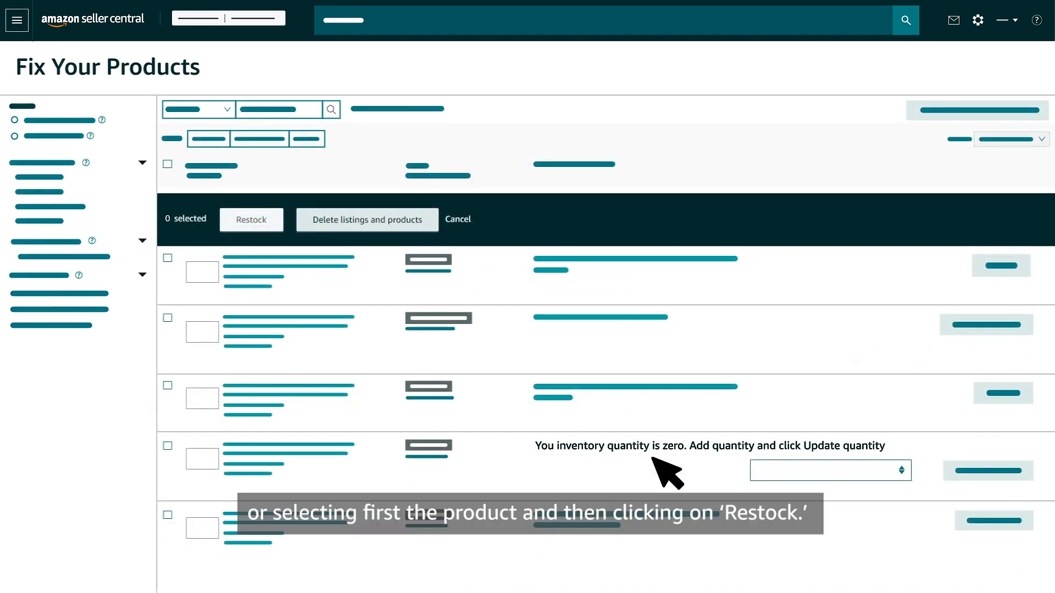
# Select the zero-quantity listing so the bulk bar shows 1 selected with Restock available.
pyautogui.click(167, 446)
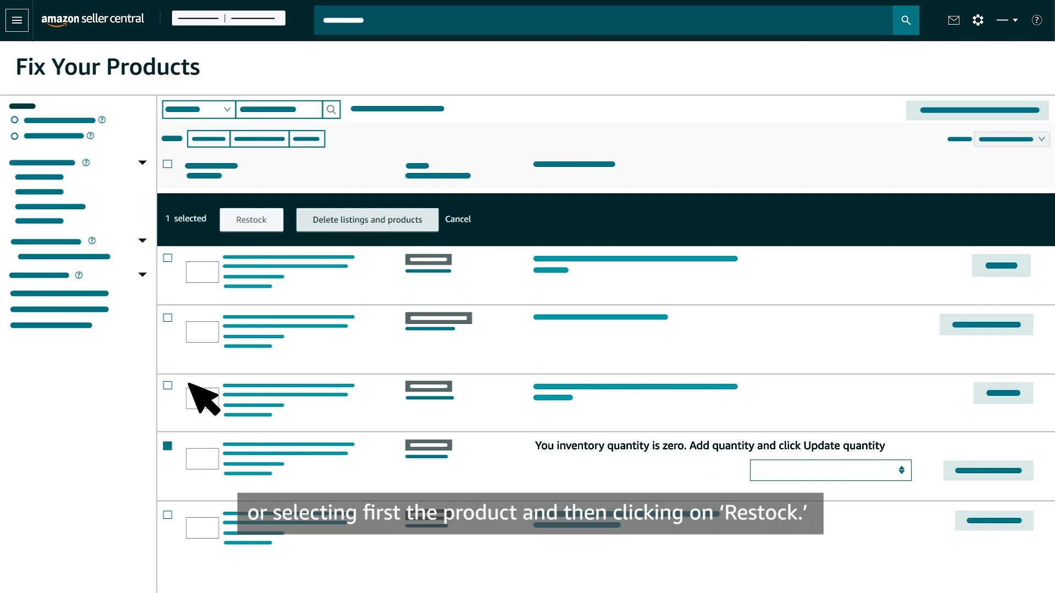
pyautogui.moveTo(251, 220)
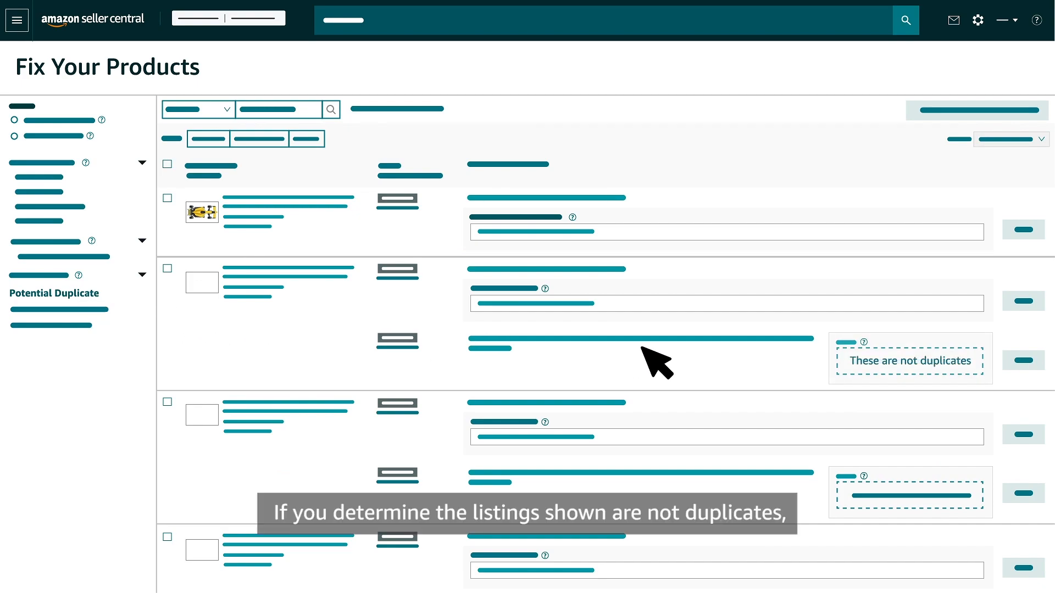
pyautogui.moveTo(955, 390)
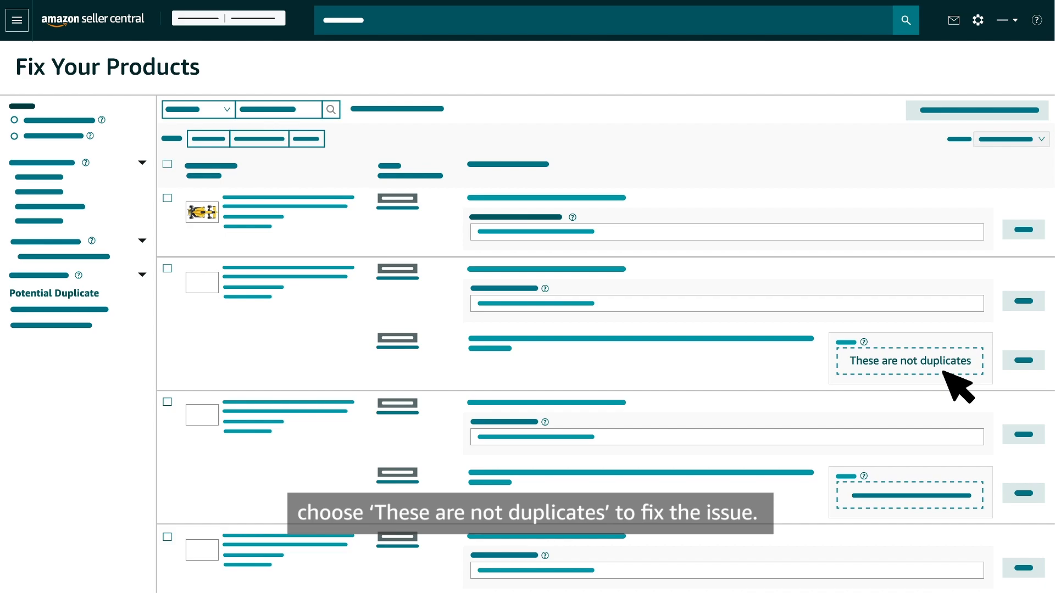